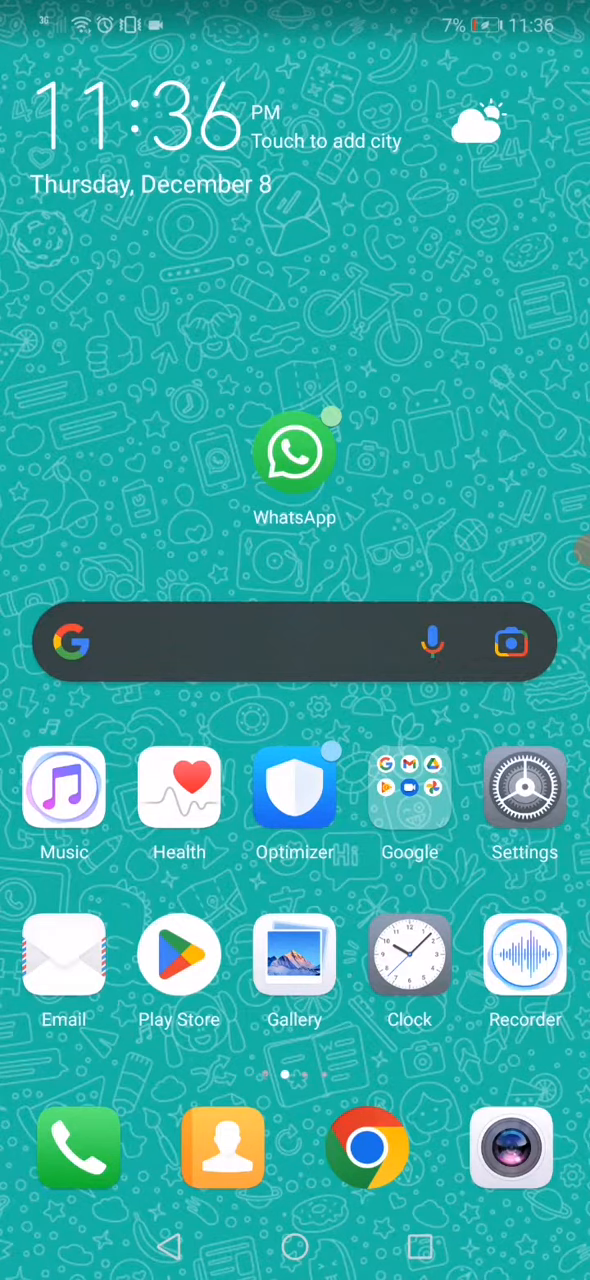
# Launch the Settings app from the home screen
pyautogui.click(524, 787)
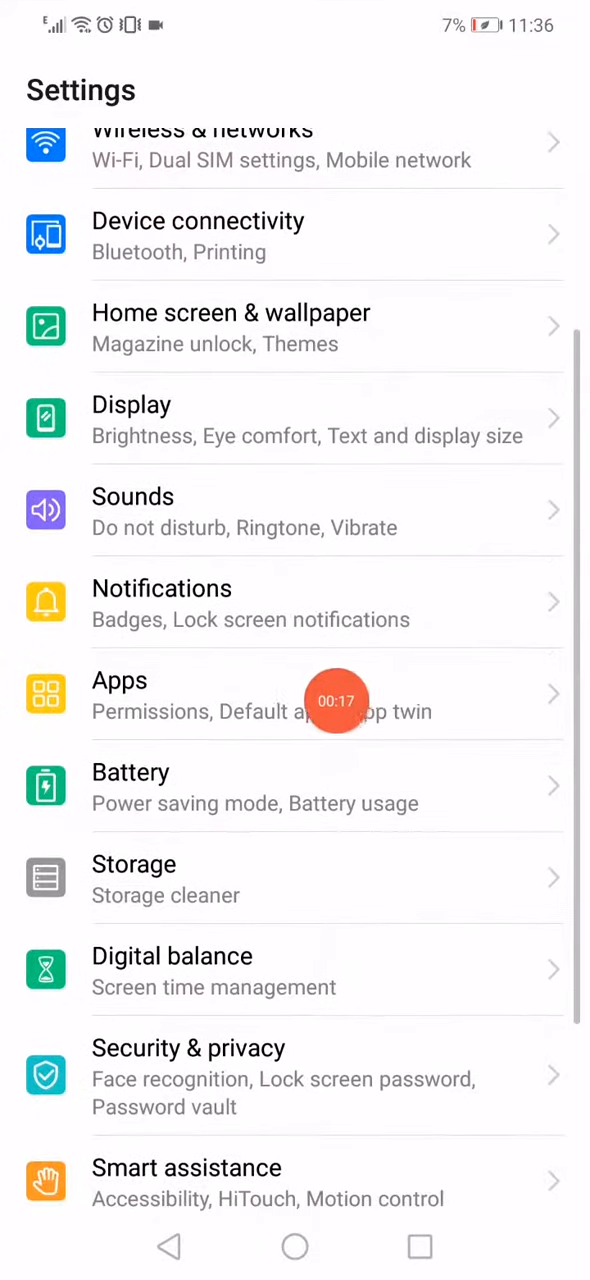
# Open Apps and scroll the installed apps list to reach WhatsApp's App info
pyautogui.click(200, 695)
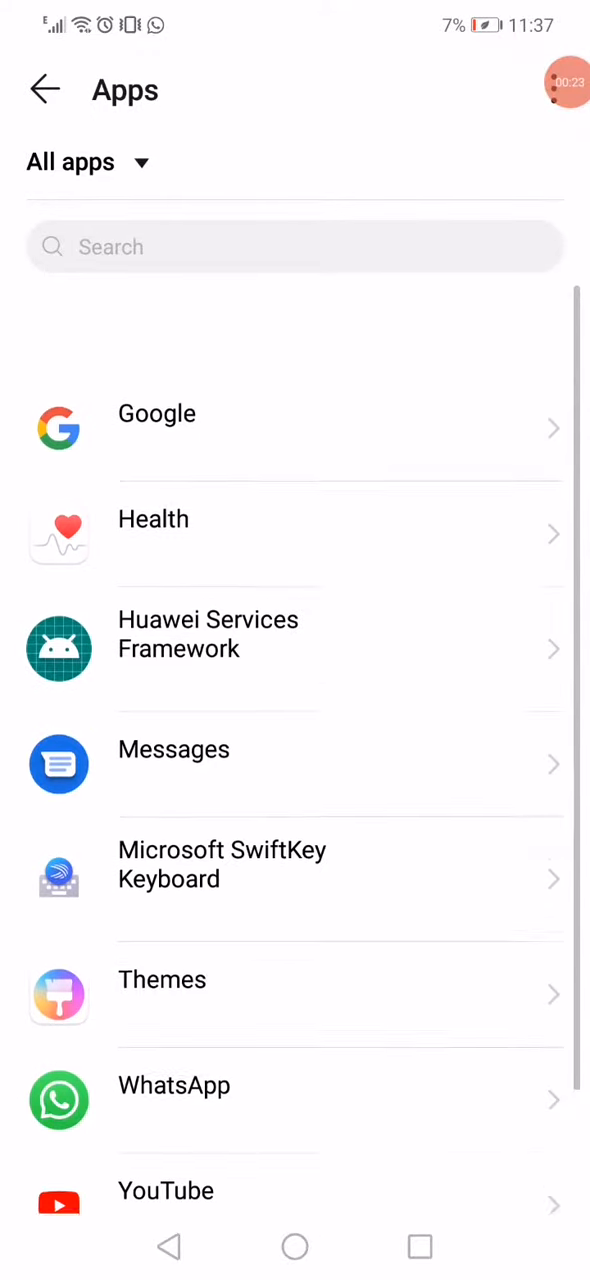
pyautogui.scroll(3)
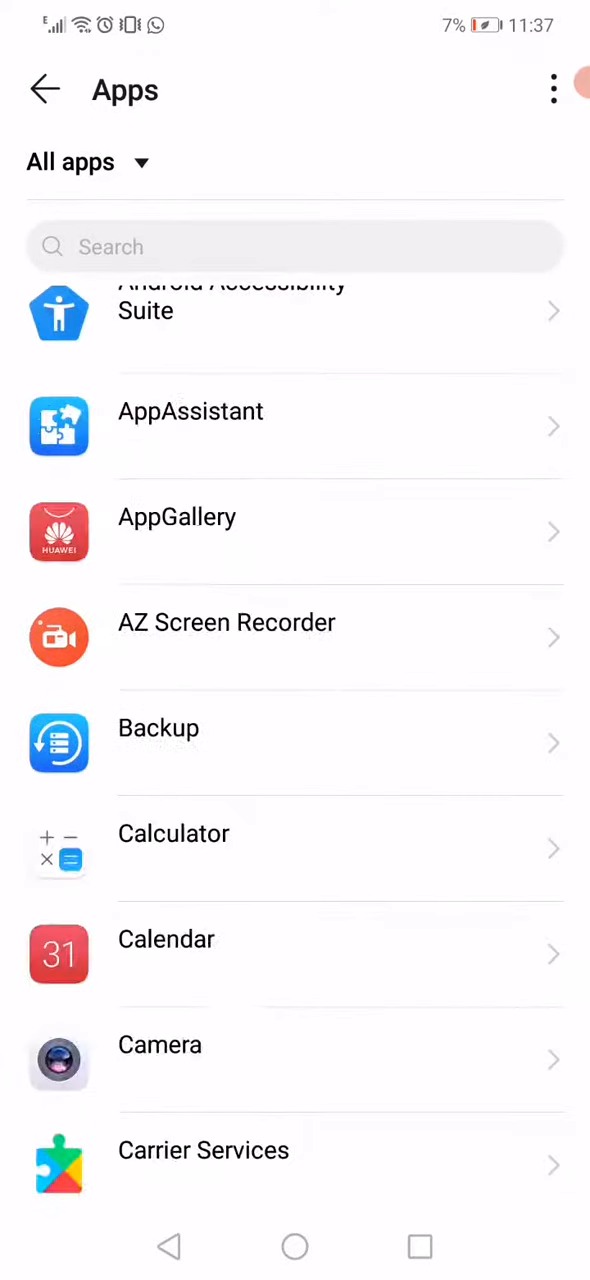
pyautogui.scroll(-3)
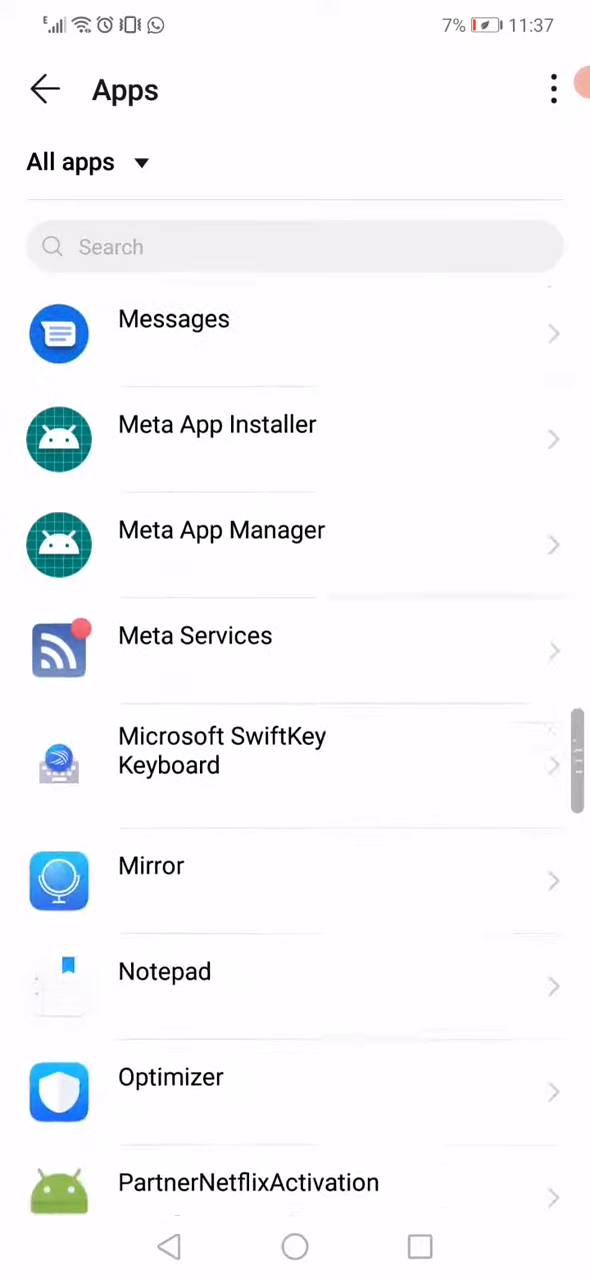
pyautogui.scroll(-3)
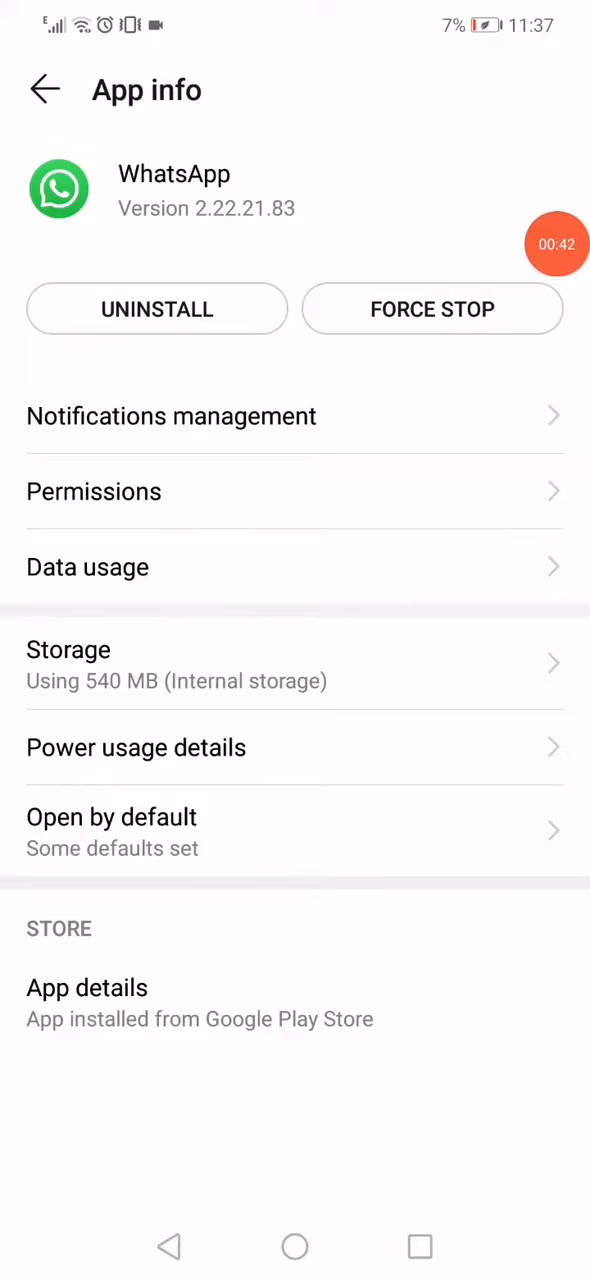
# Back out of WhatsApp's App info to the main settings list, then return home
pyautogui.click(44, 89)
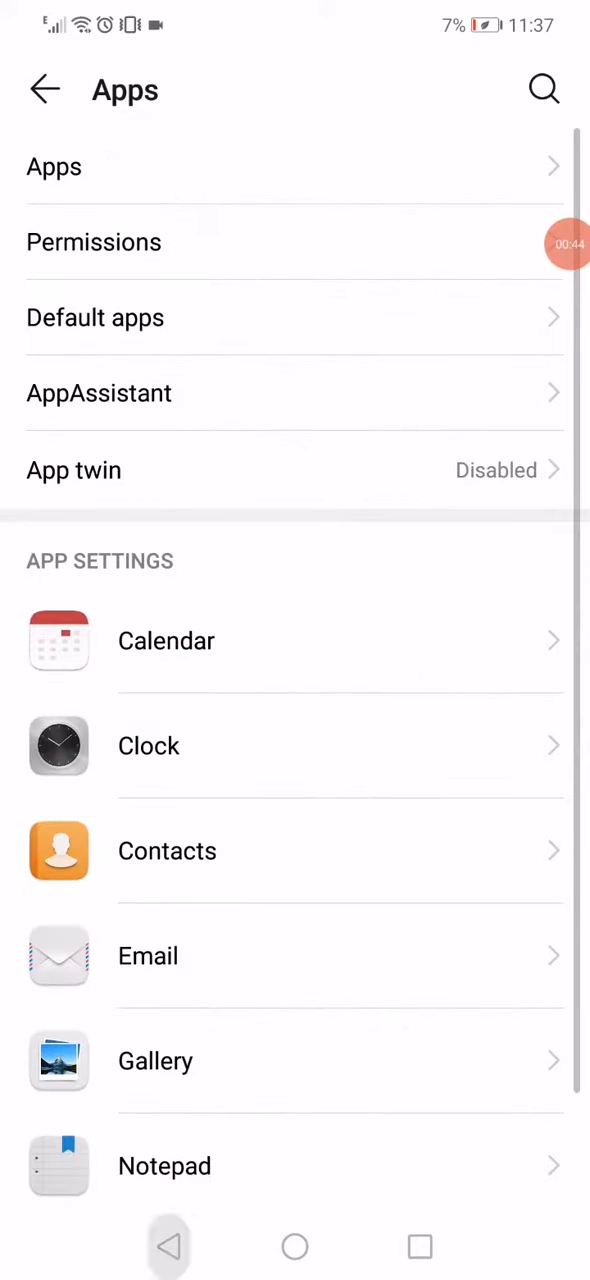
pyautogui.click(44, 89)
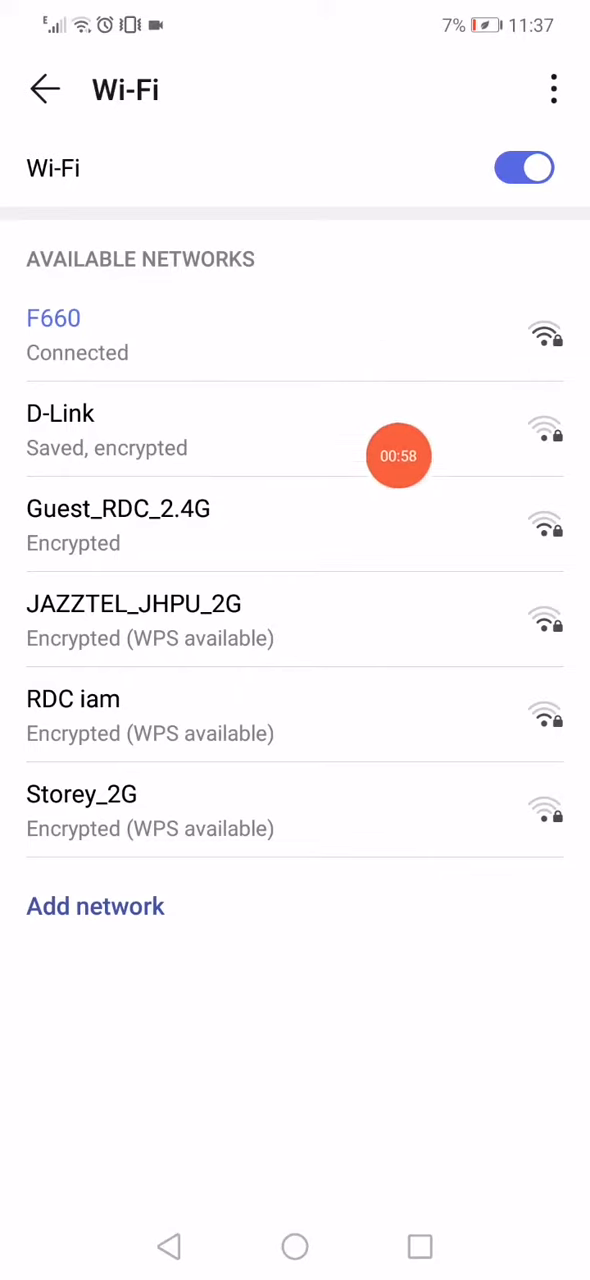
pyautogui.click(294, 1247)
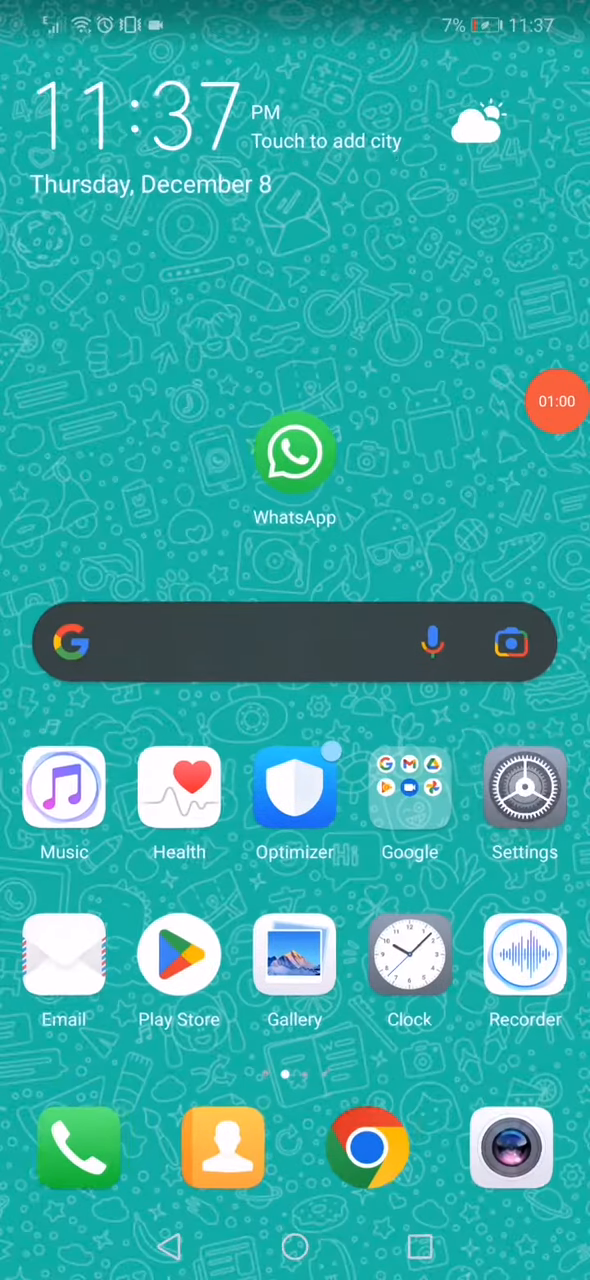